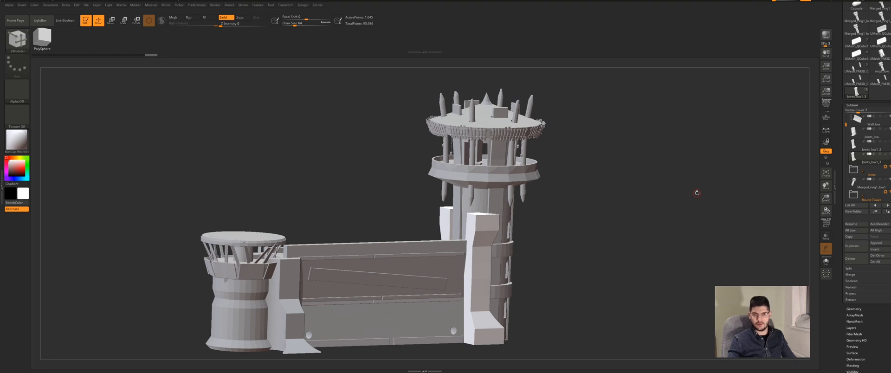
mouse_move(594, 223)
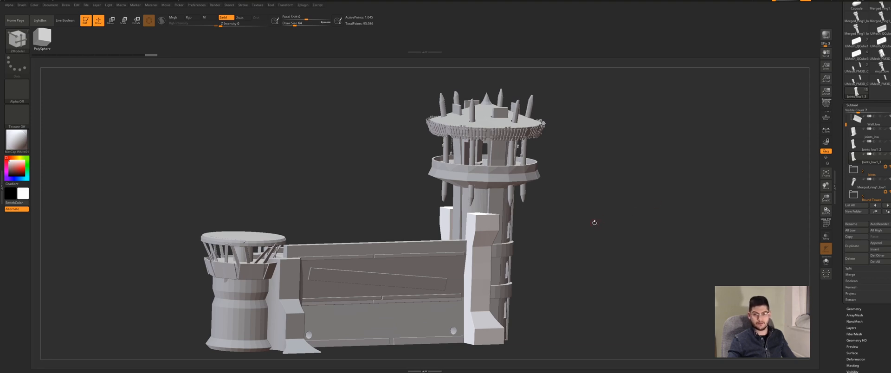
mouse_move(603, 218)
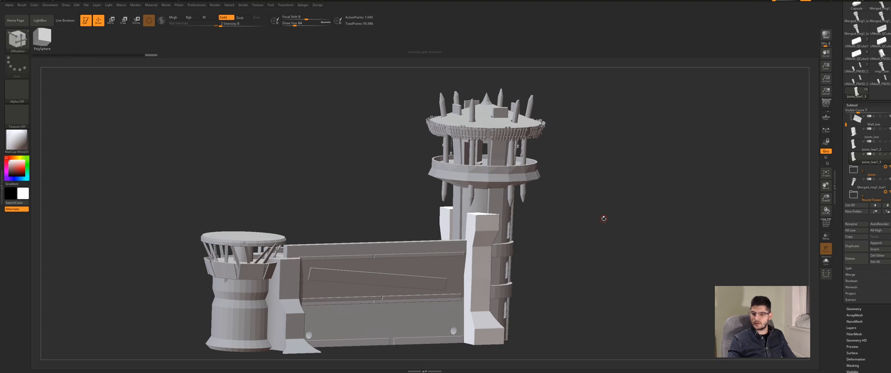
mouse_move(593, 219)
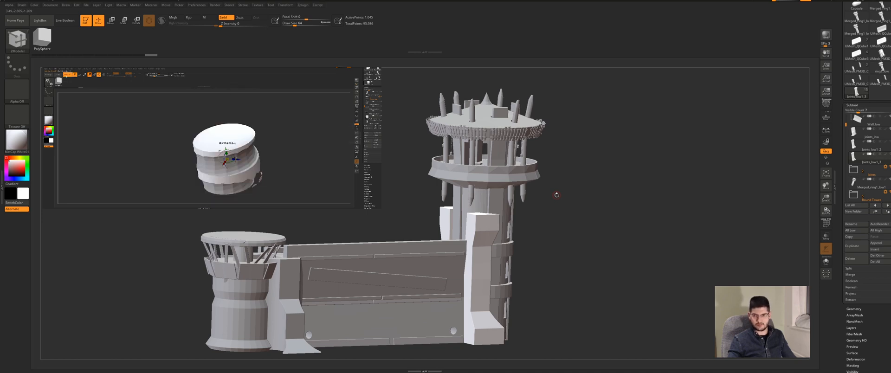
mouse_move(714, 184)
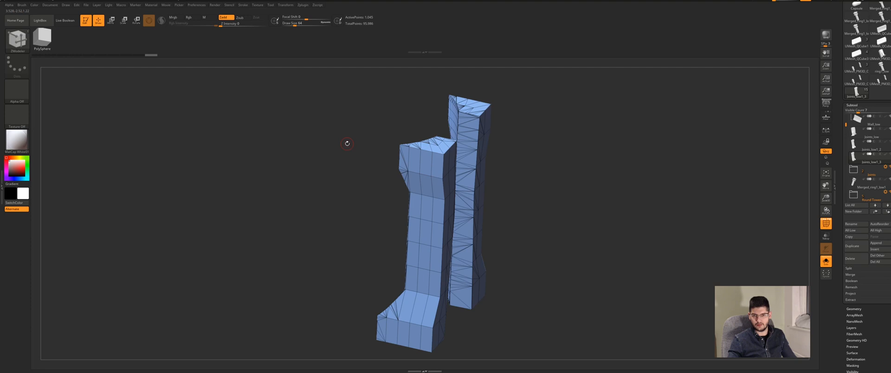
Orbit the isolated pillars to inspect their triangulated wireframe from the side and front.
left_click_drag(346, 143, 348, 161)
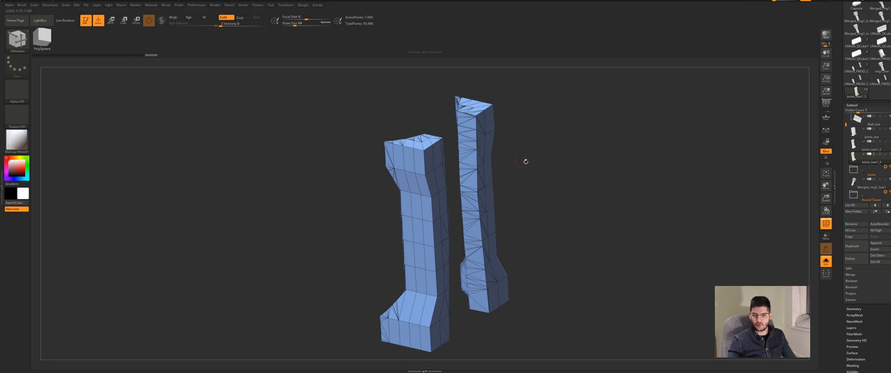
left_click_drag(525, 161, 543, 151)
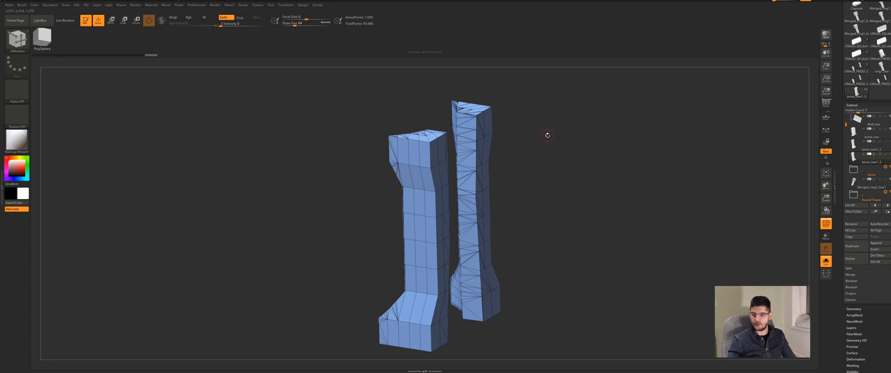
mouse_move(552, 159)
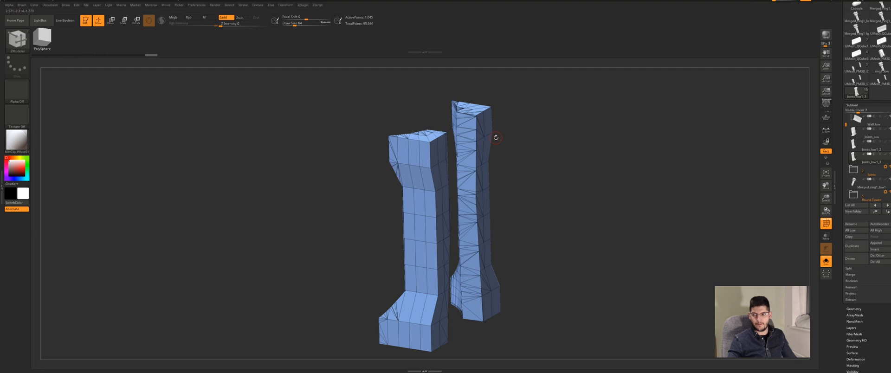
mouse_move(528, 168)
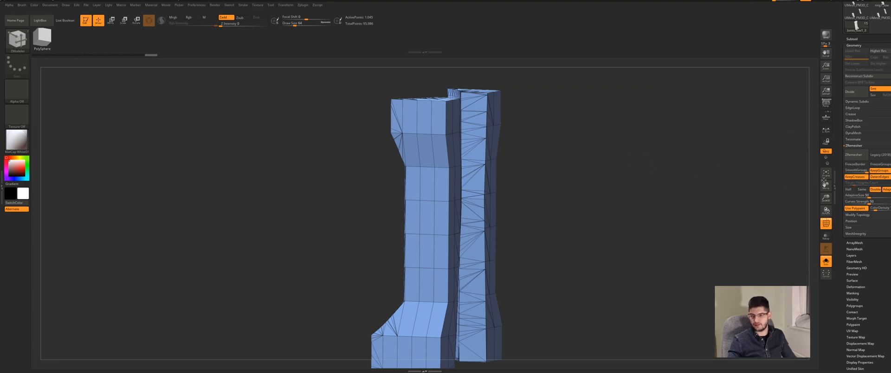
mouse_move(855, 176)
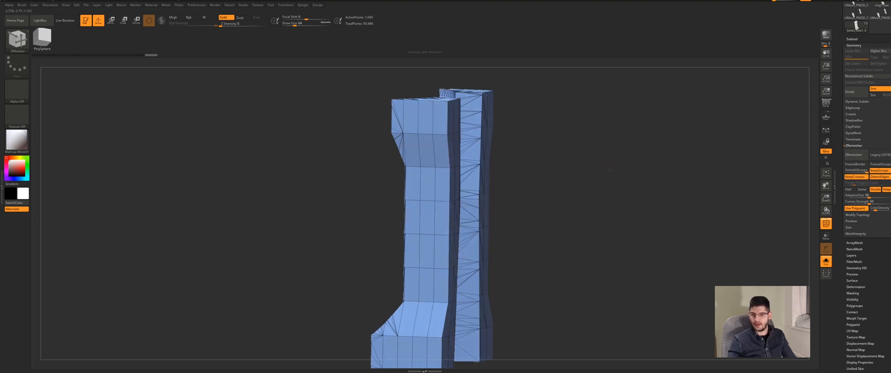
Expand the ZRemesher settings with Keep Groups and Keep Creases enabled.
left_click(854, 154)
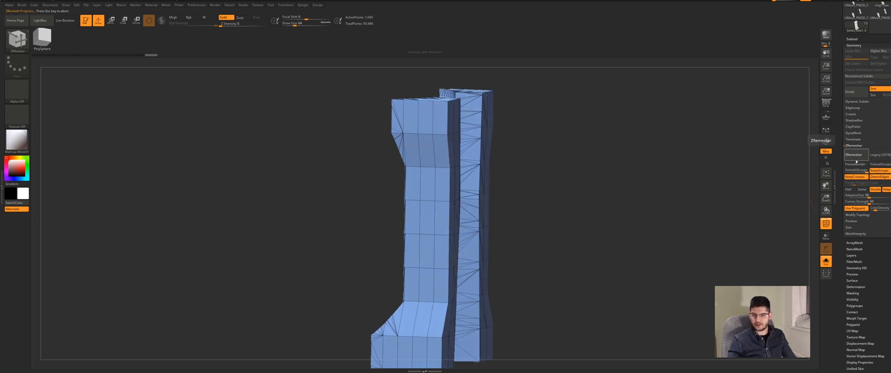
left_click(853, 154)
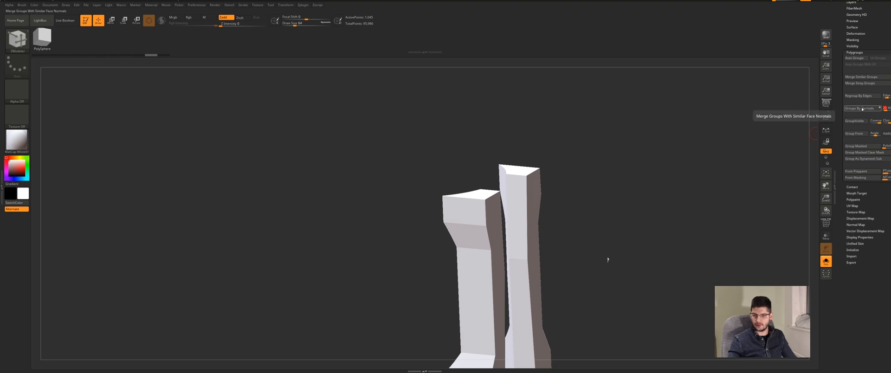
mouse_move(863, 105)
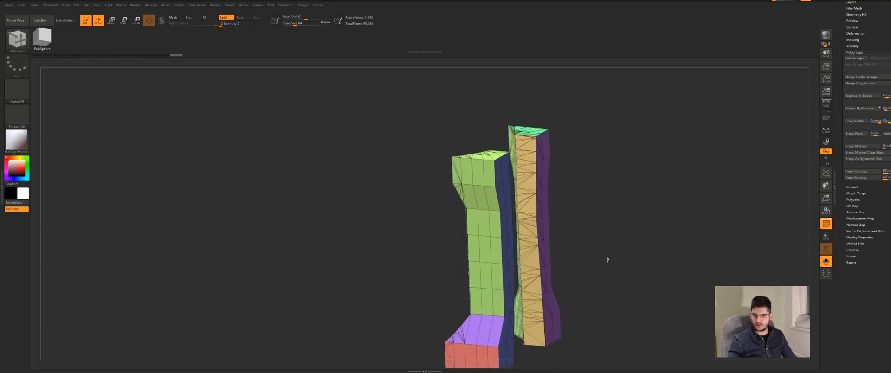
mouse_move(856, 108)
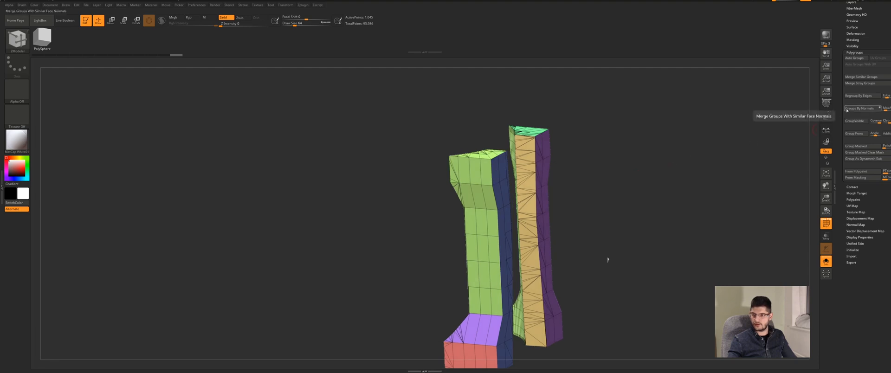
Regroup the pillars with Groups By Normals so each flat face gets its own polygroup.
left_click(853, 109)
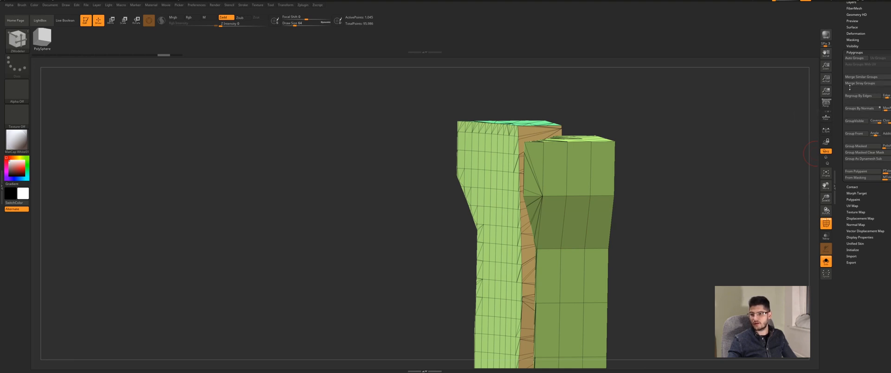
Collapse the Polygroups subpalette and expand the Geometry settings instead.
left_click(852, 52)
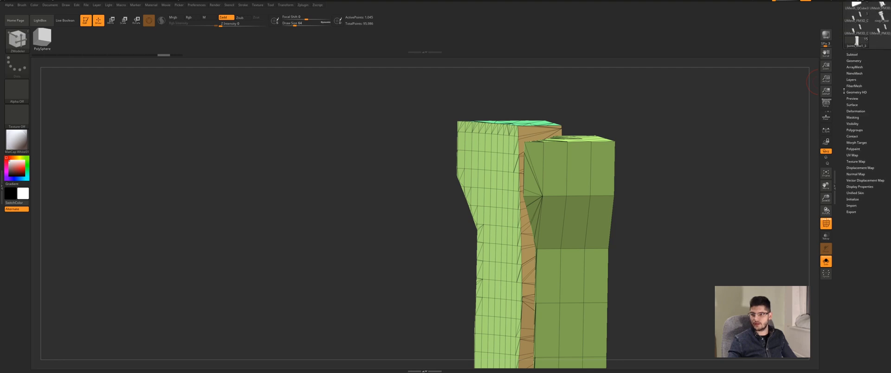
left_click(853, 60)
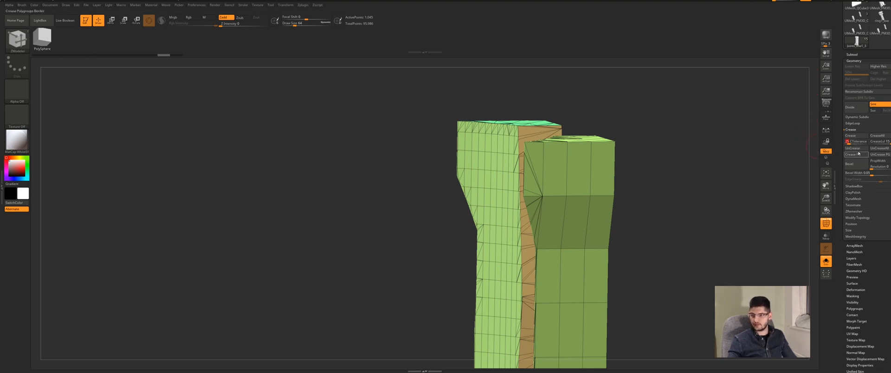
mouse_move(855, 154)
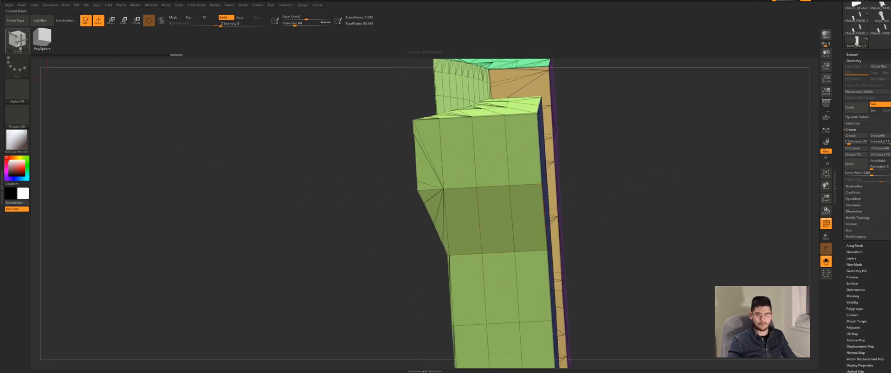
Select the CreaseEdge brush and crease the edge where the wall bends.
left_click(17, 39)
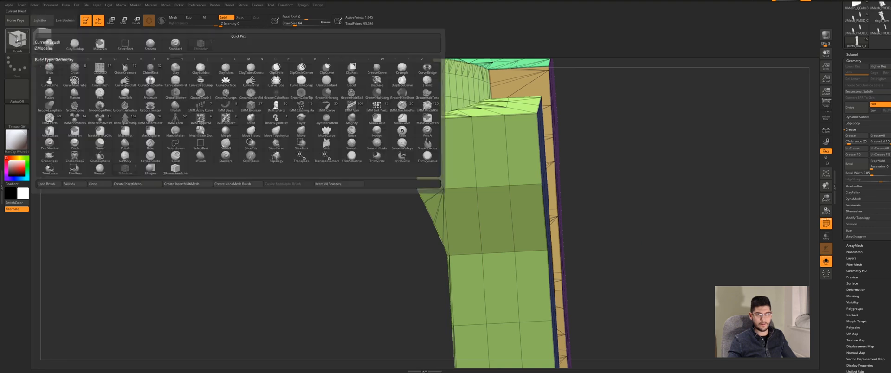
left_click(99, 86)
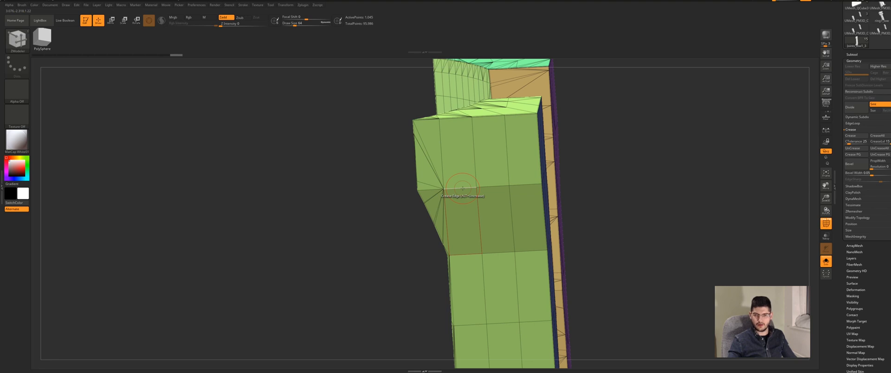
left_click(460, 188)
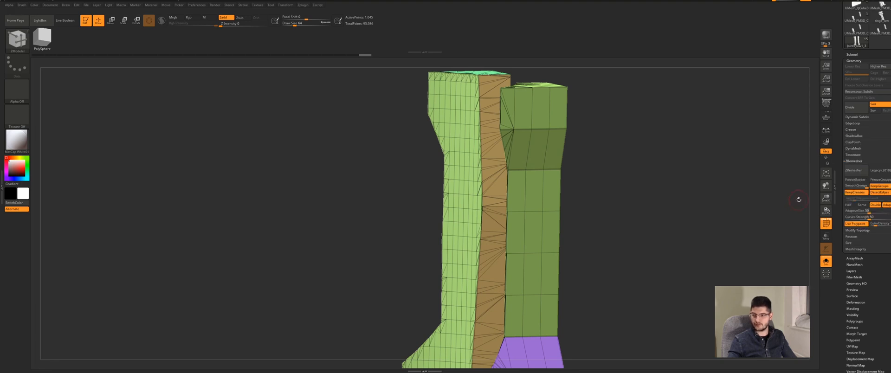
mouse_move(855, 192)
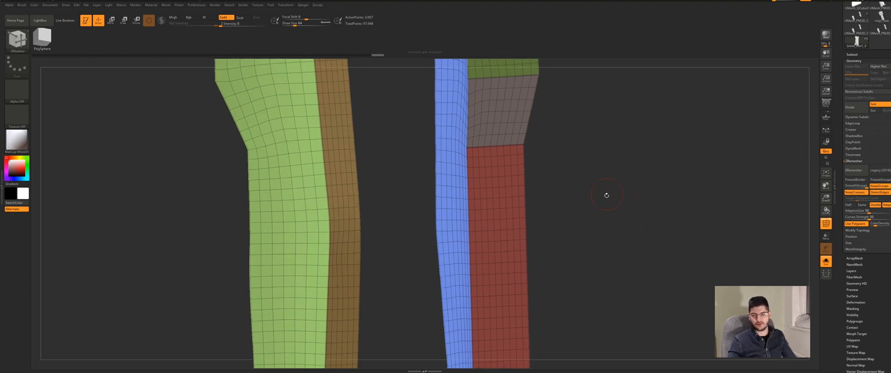
mouse_move(353, 42)
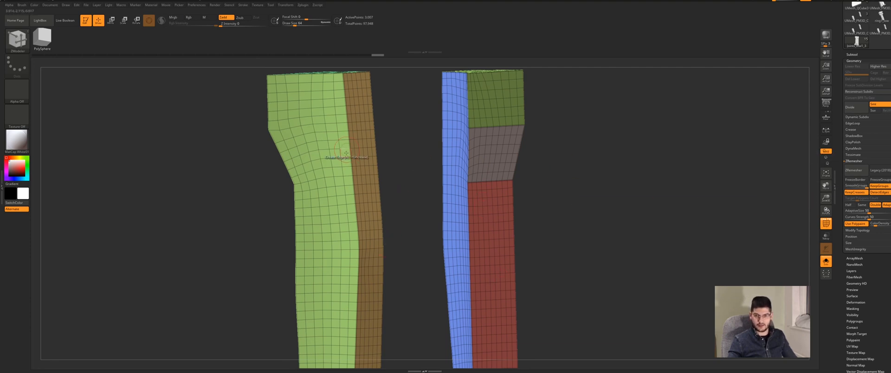
mouse_move(542, 218)
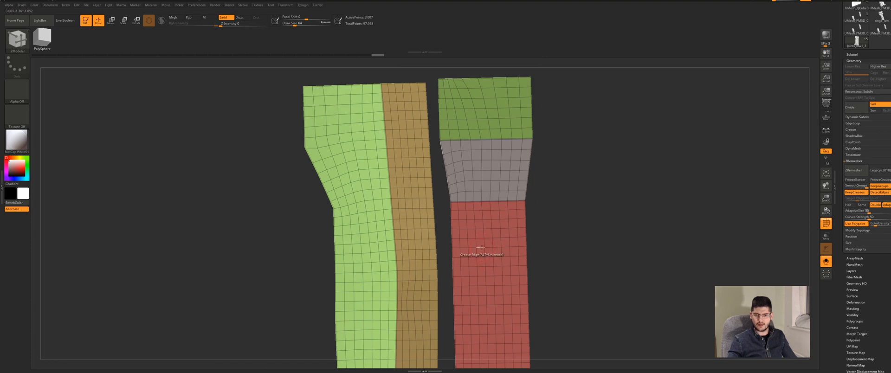
mouse_move(507, 258)
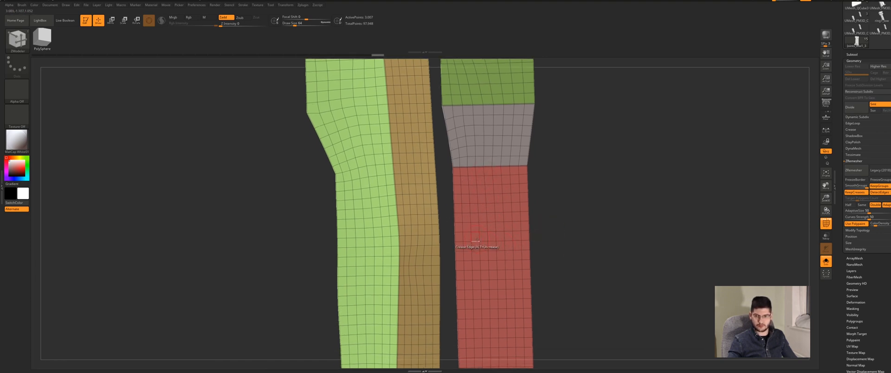
Rerun ZRemesher for a lighter quad mesh and check the other side of the model.
left_click(479, 244)
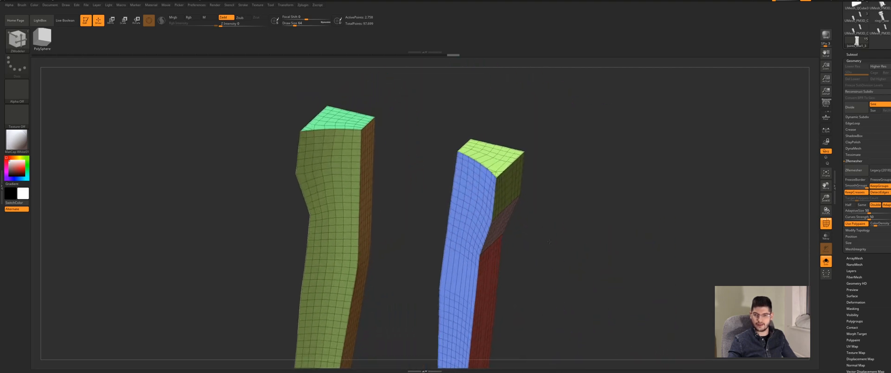
left_click_drag(511, 227, 425, 227)
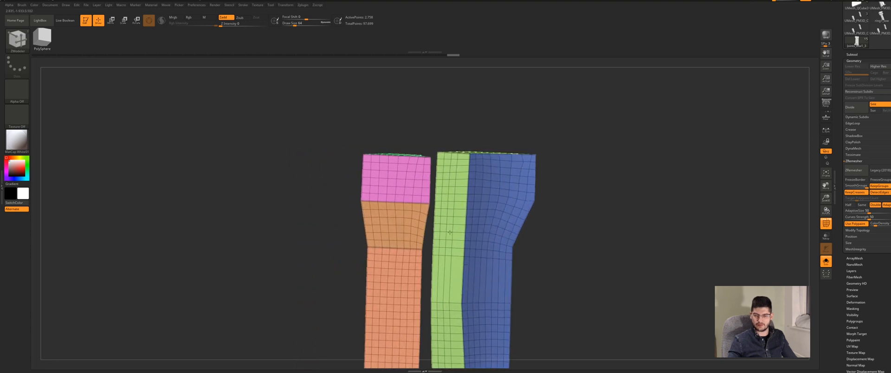